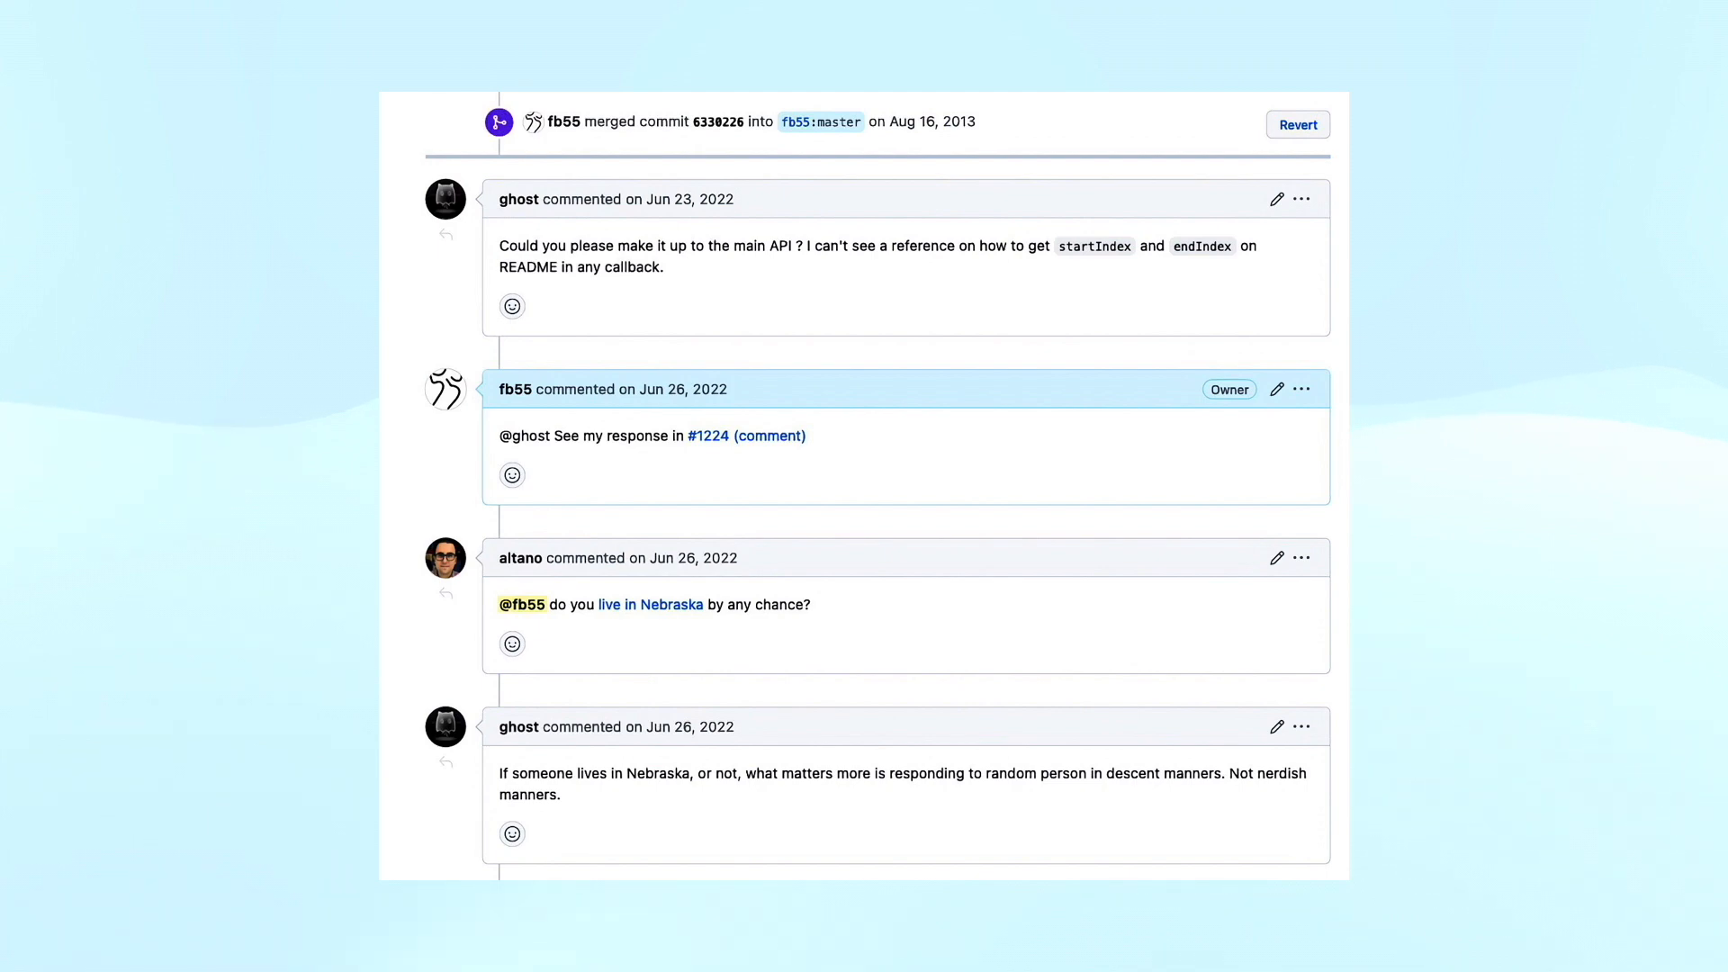
scroll(down, 3)
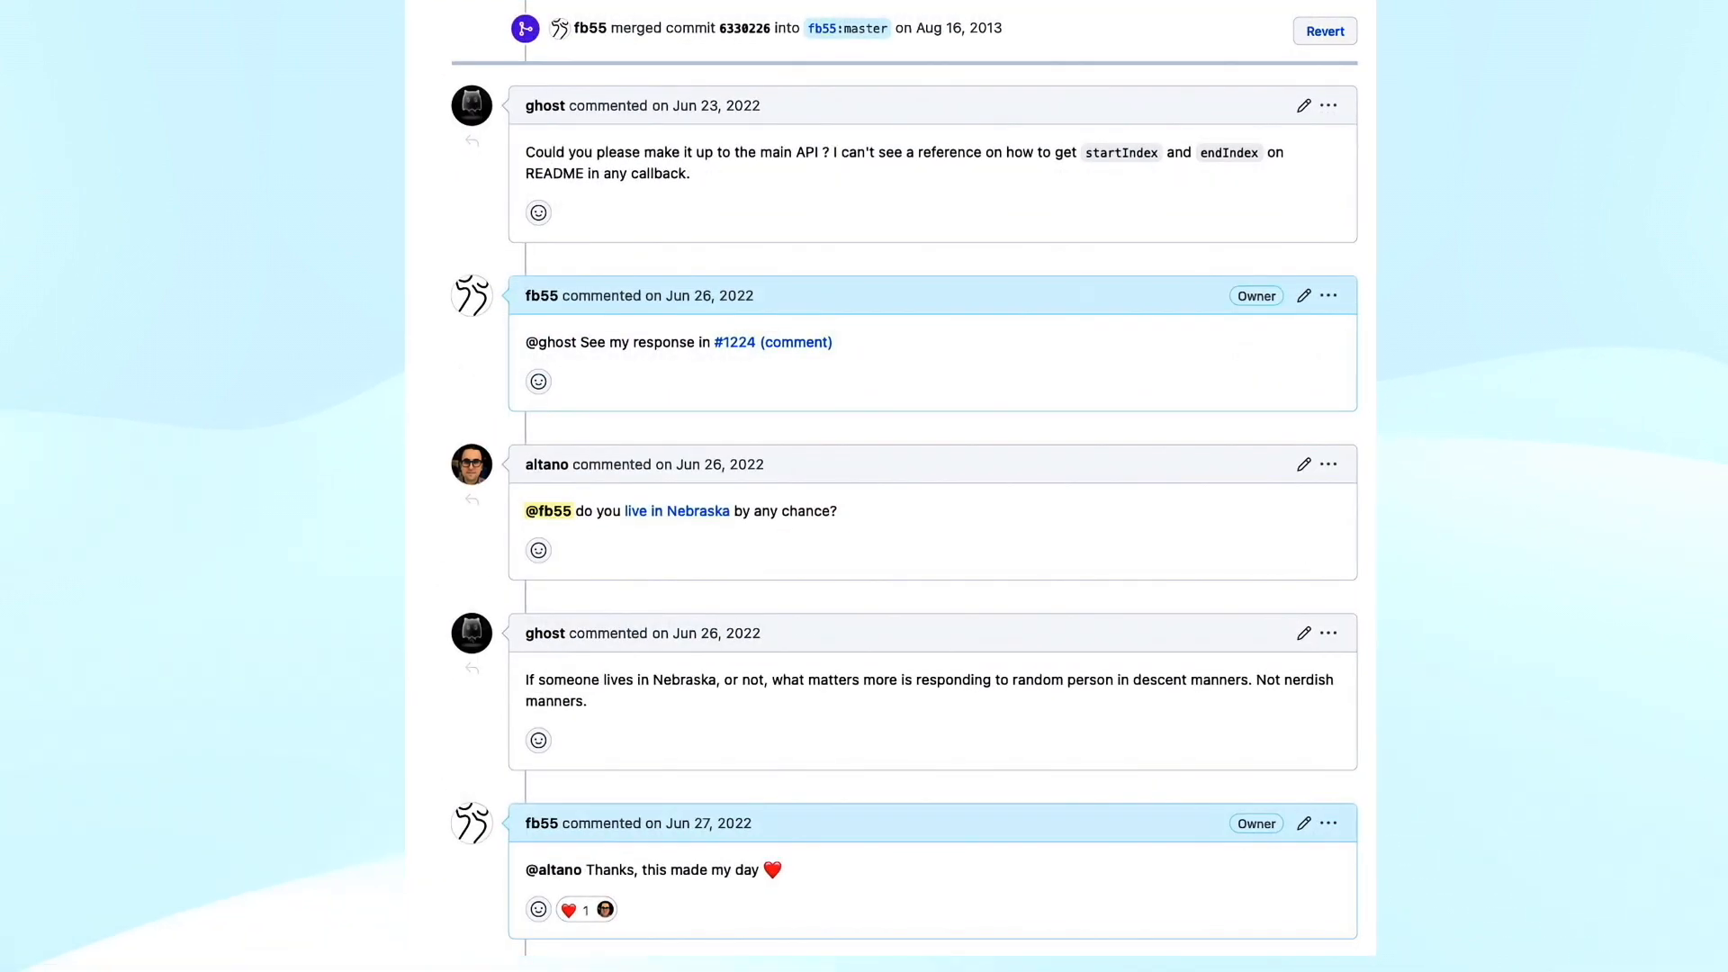